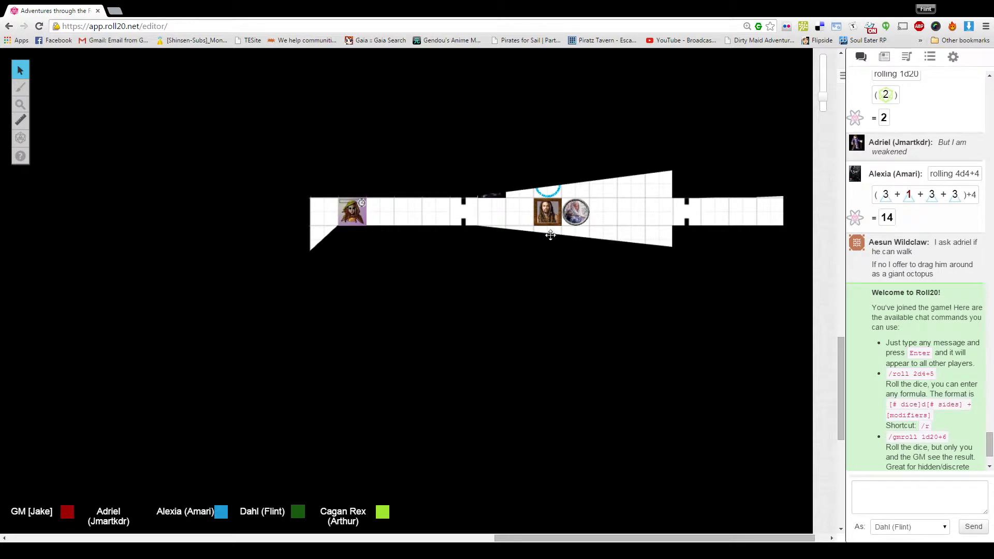
# - Switch the right sidebar from chat to the Journal's characters and handouts
pyautogui.click(352, 212)
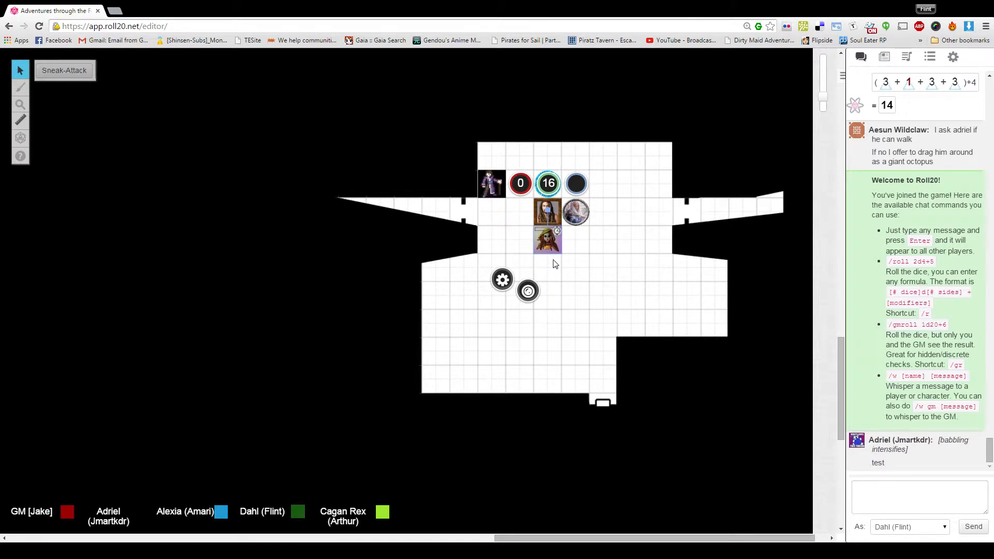
pyautogui.moveTo(568, 258)
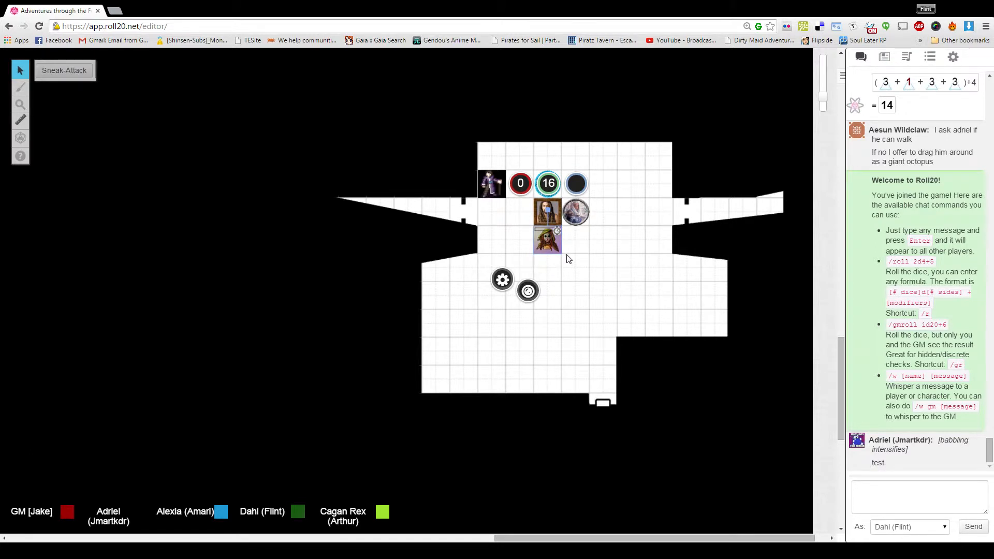
pyautogui.moveTo(556, 252)
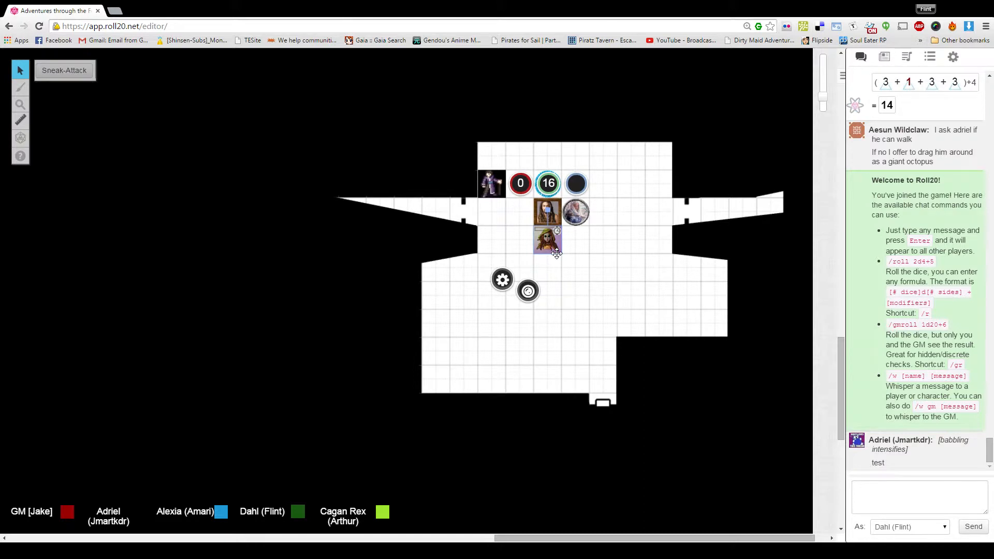
pyautogui.moveTo(544, 248)
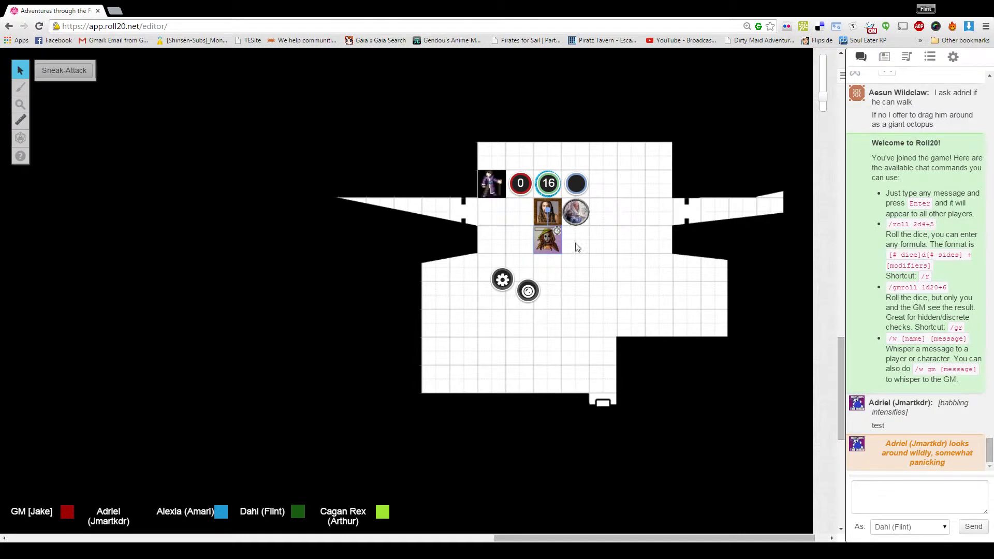
pyautogui.moveTo(567, 223)
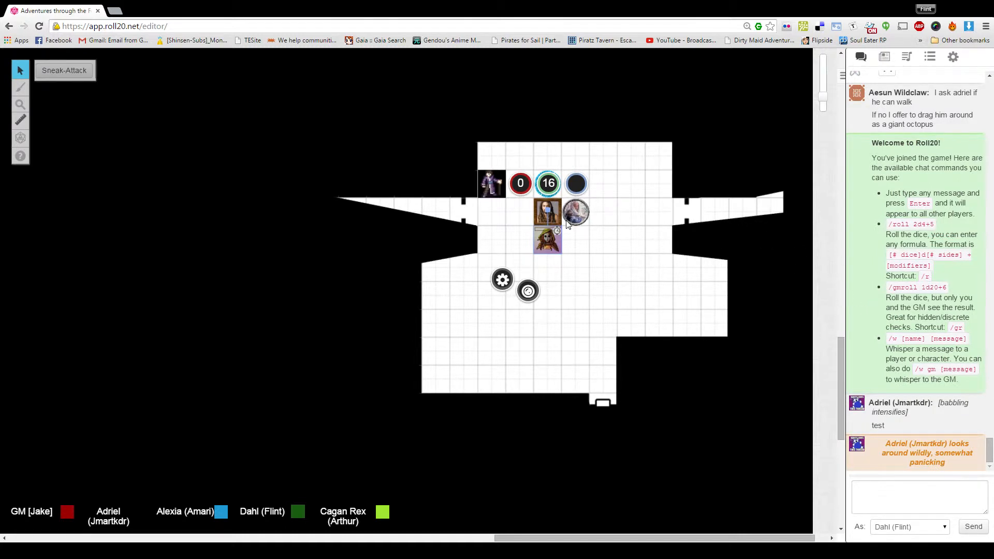
pyautogui.click(884, 56)
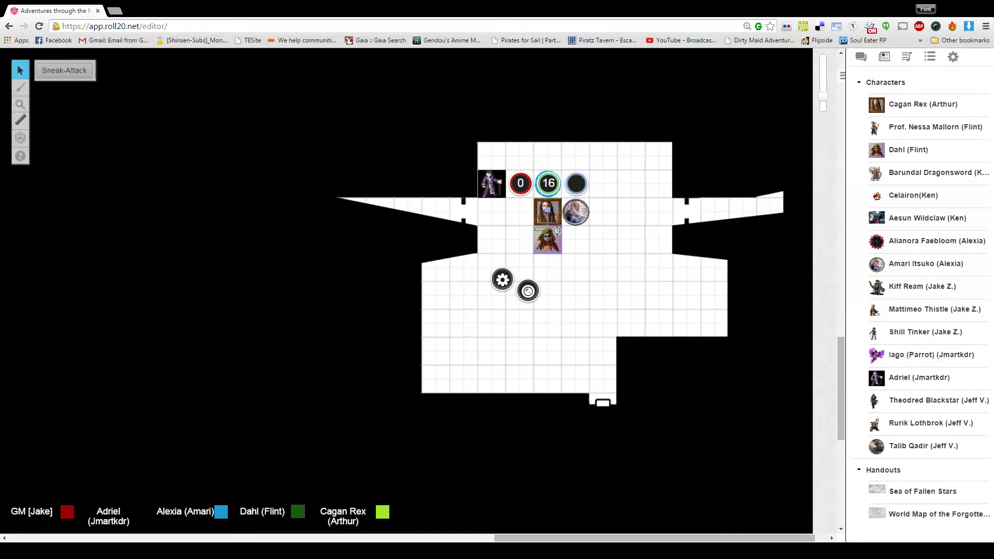
# - Switch the sidebar back to the Text Chat log with recent emotes and rolls
pyautogui.click(860, 56)
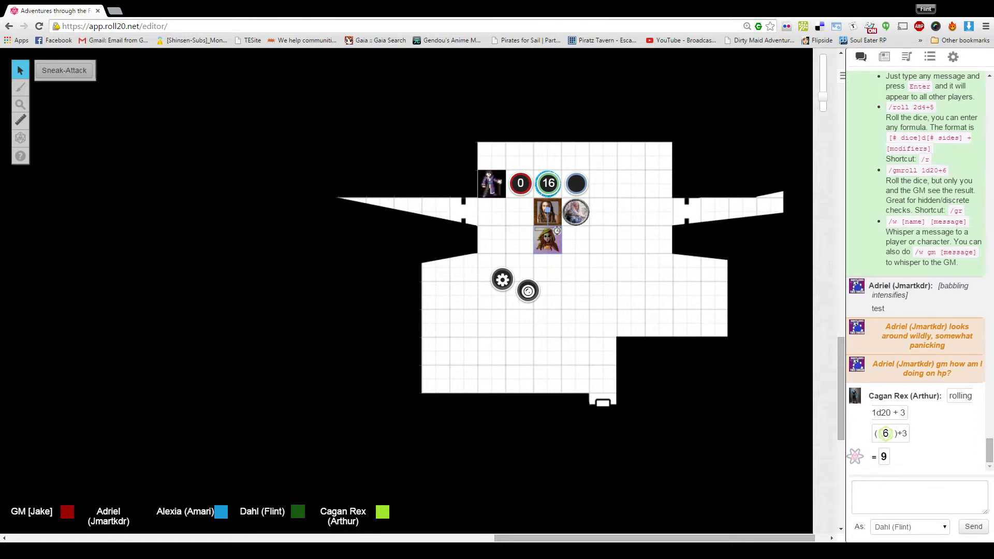
# - Write Dahl's emote about unscrewing the gold brooch and inserting a potion, then start a roll
pyautogui.write('/w')
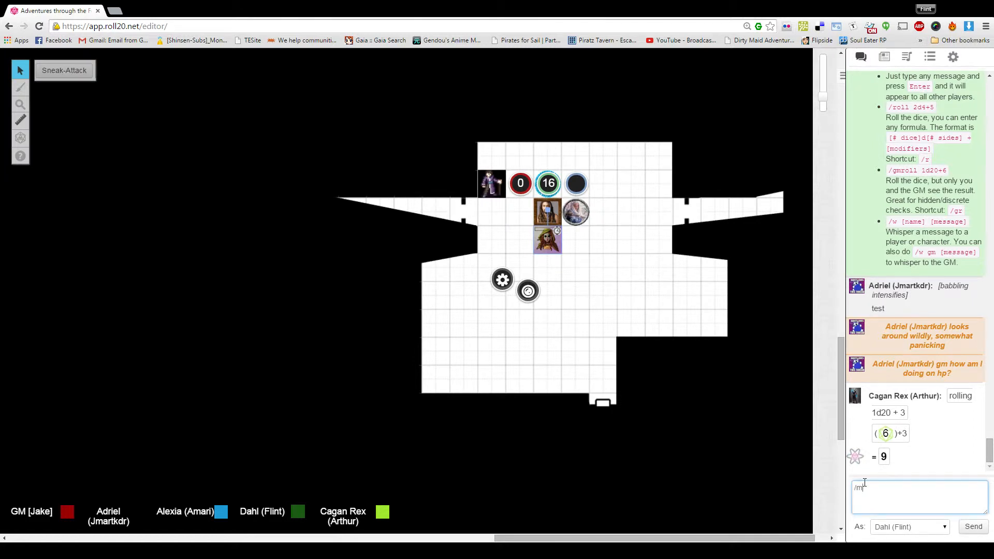
pyautogui.write('e unscrews')
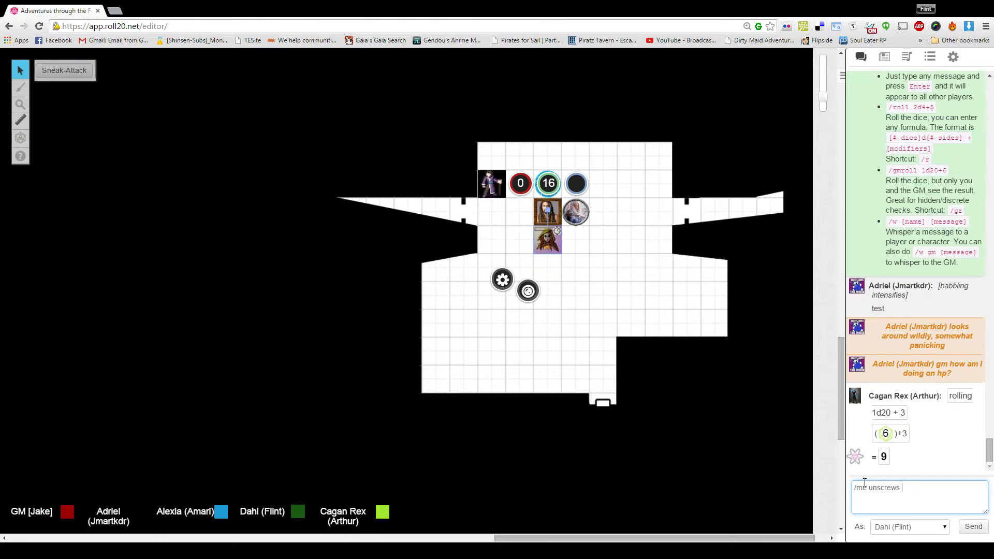
pyautogui.write('t')
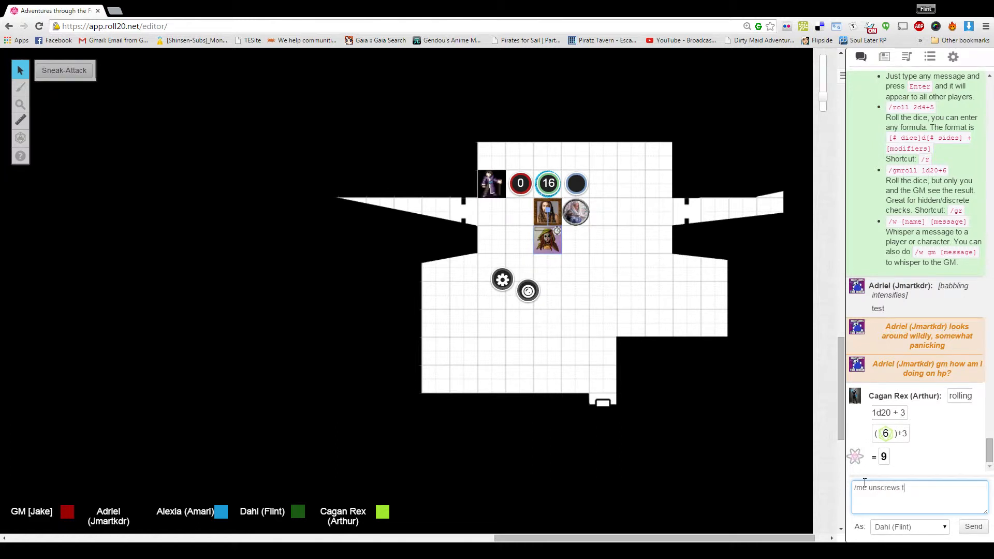
pyautogui.write('he go')
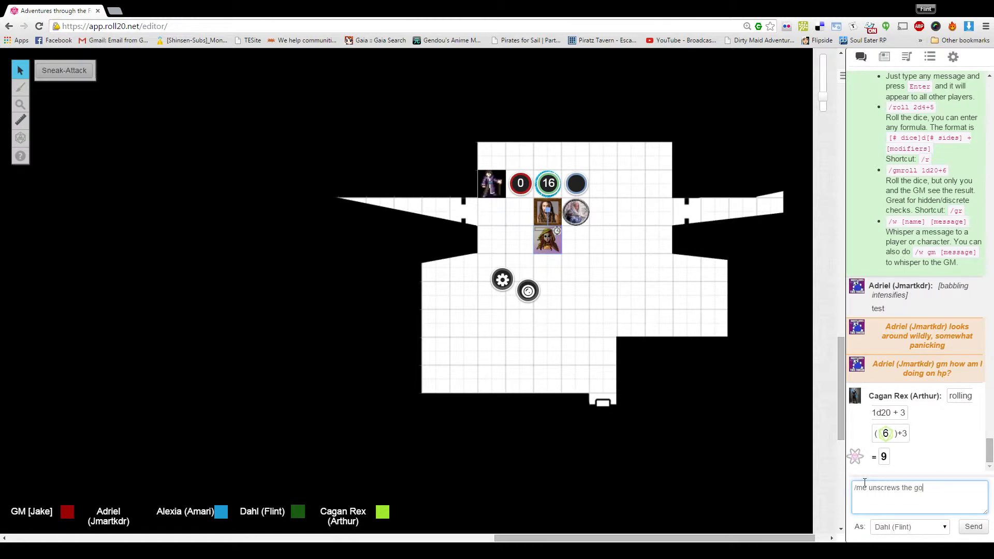
pyautogui.write('ld brooch')
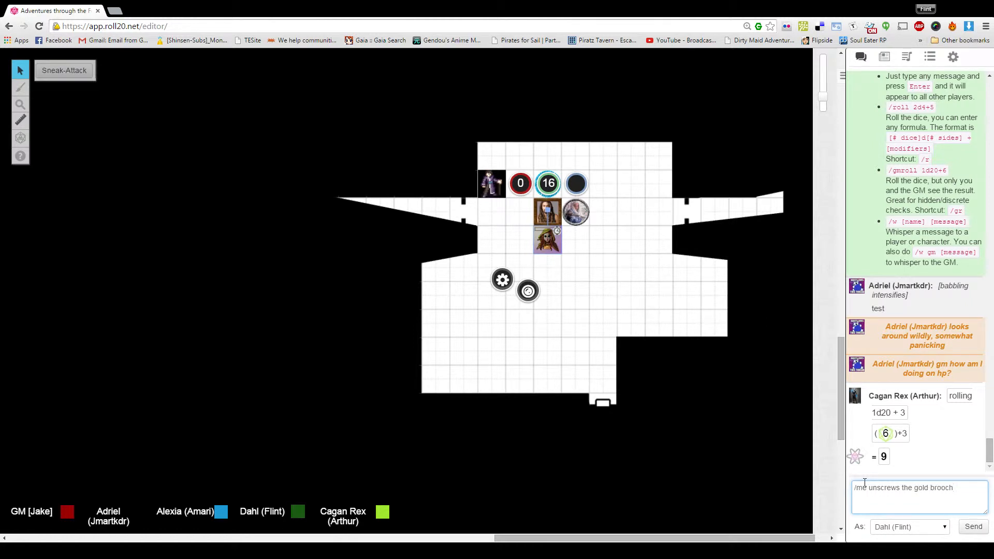
pyautogui.write('at her')
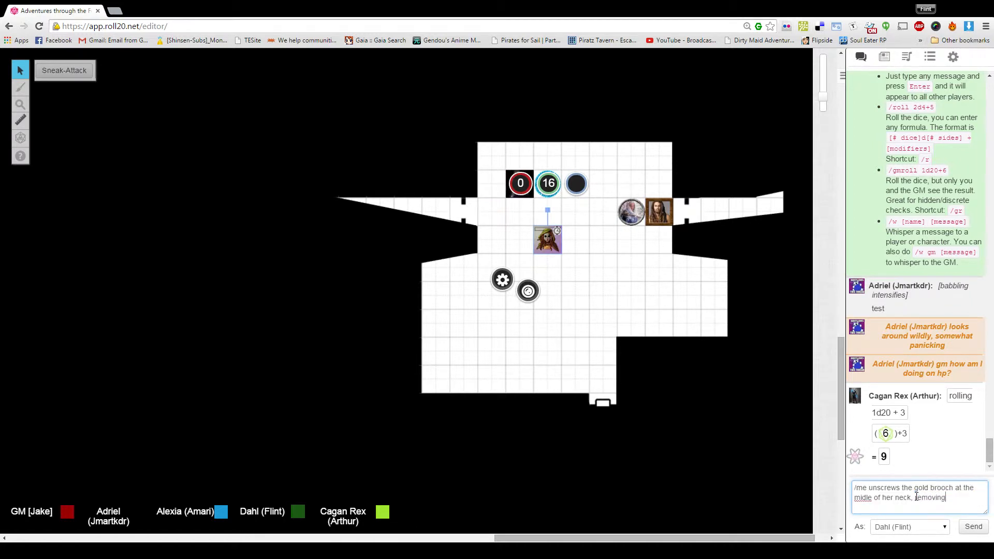
pyautogui.write('a threaded cap')
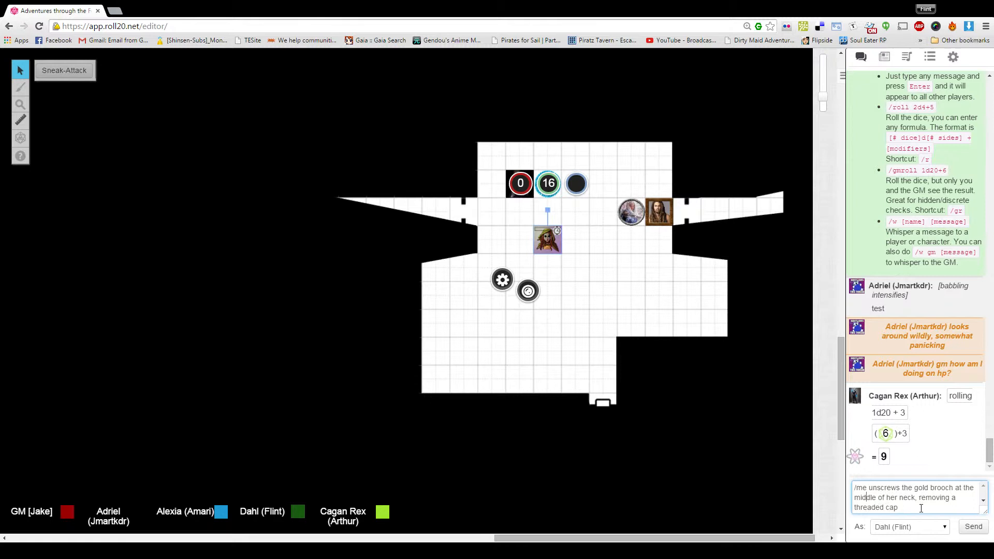
pyautogui.write('leading to an open pipe')
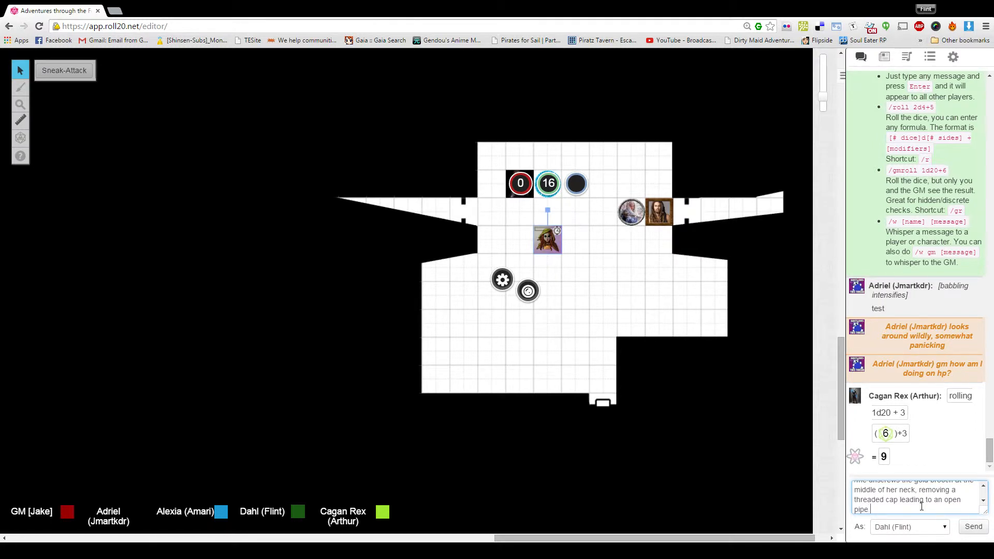
pyautogui.write('and then shoves a potion in it.')
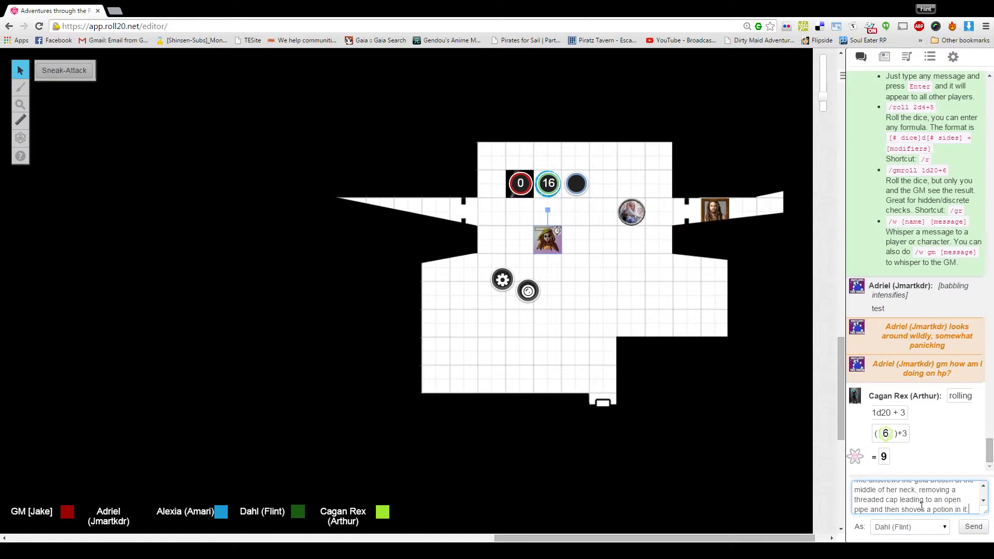
pyautogui.click(973, 526)
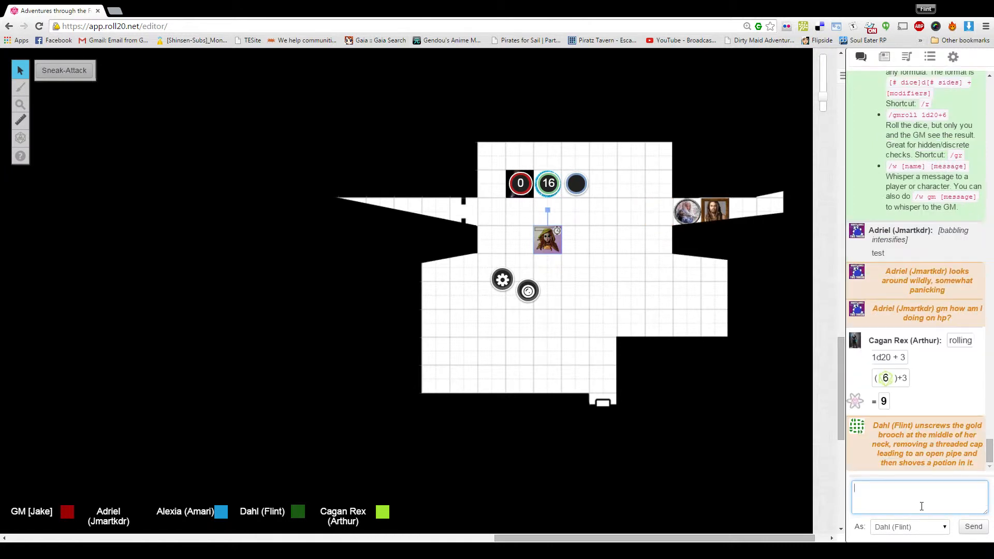
pyautogui.write('/r')
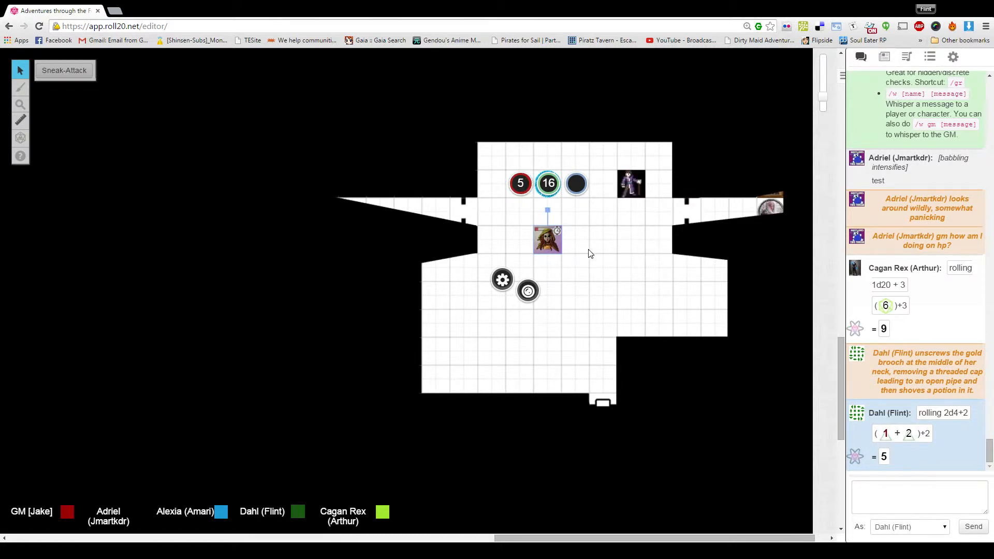
pyautogui.moveTo(552, 244)
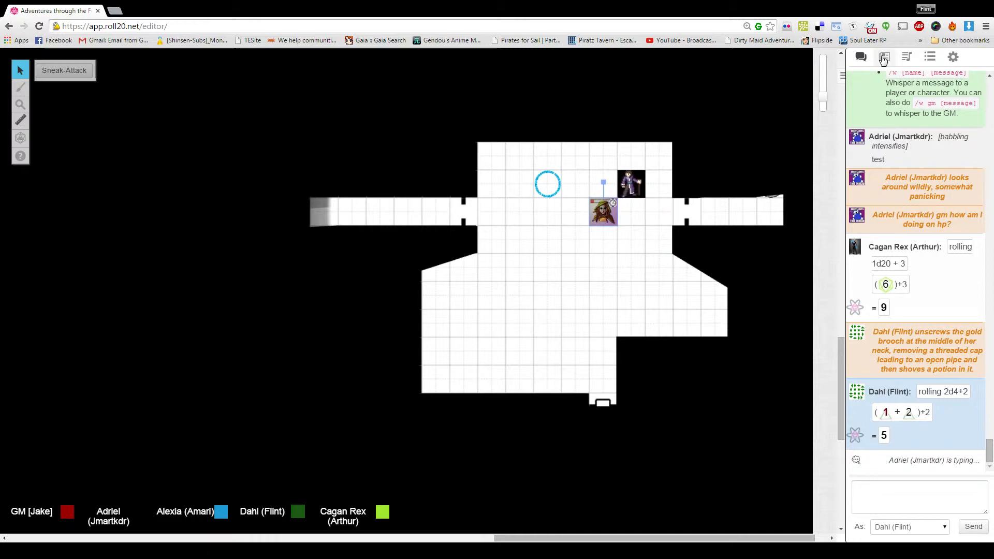
pyautogui.click(884, 57)
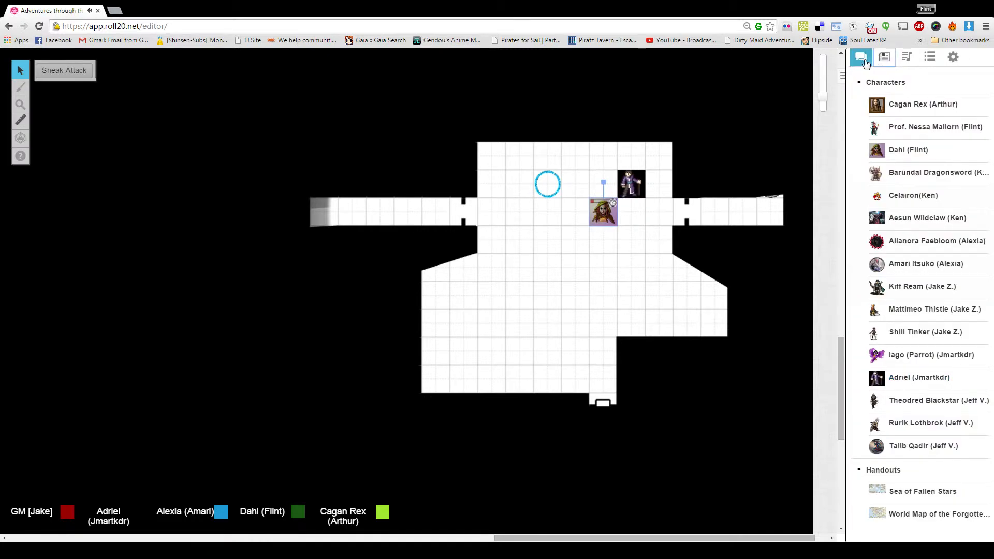
pyautogui.click(861, 57)
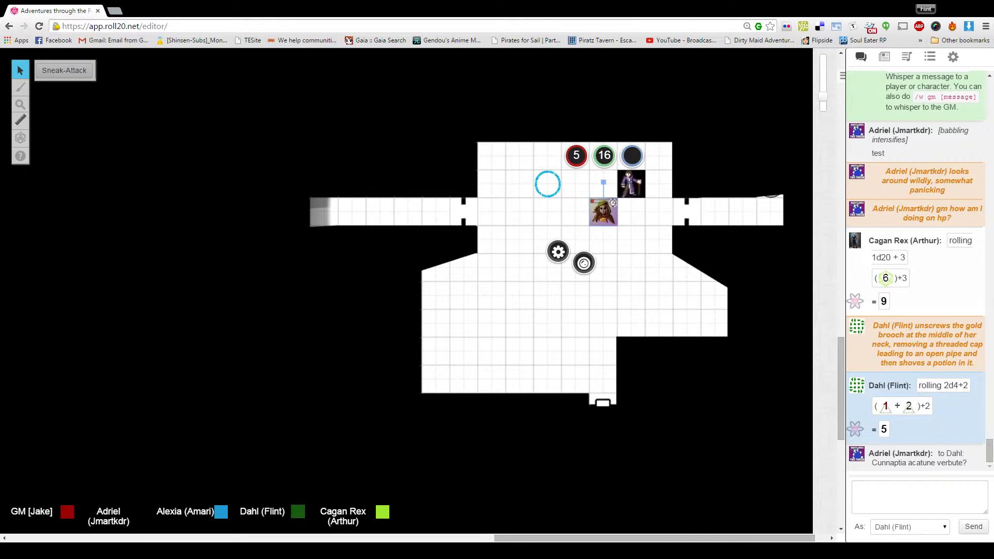
# - Scroll down the character sheet toward the Spending Hit Dice 1d8 roll
pyautogui.scroll(-3)
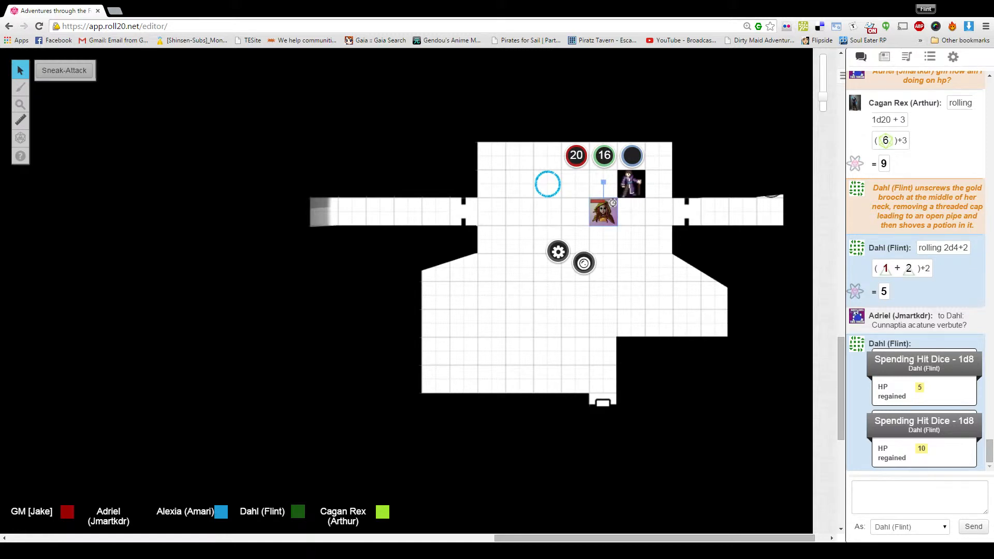
pyautogui.scroll(-3)
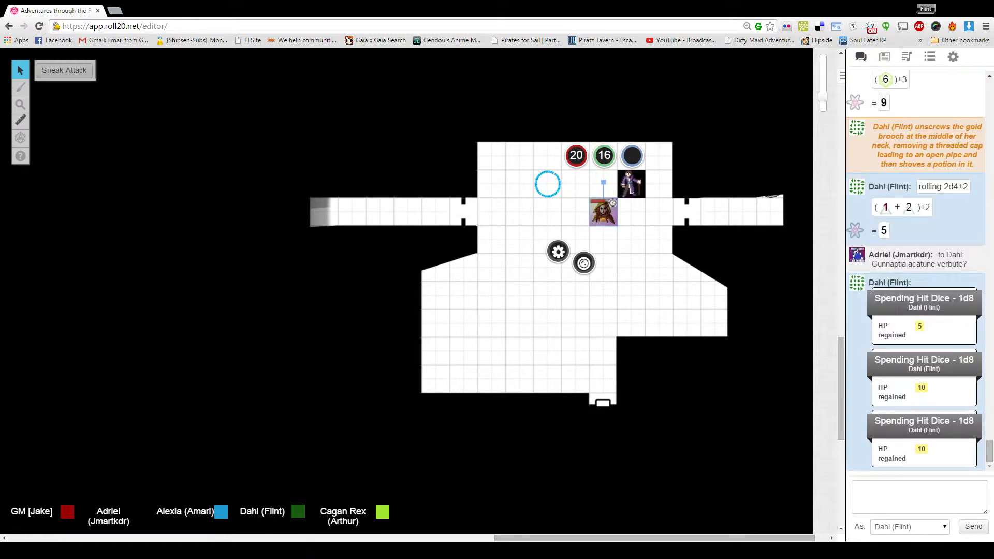
pyautogui.scroll(-3)
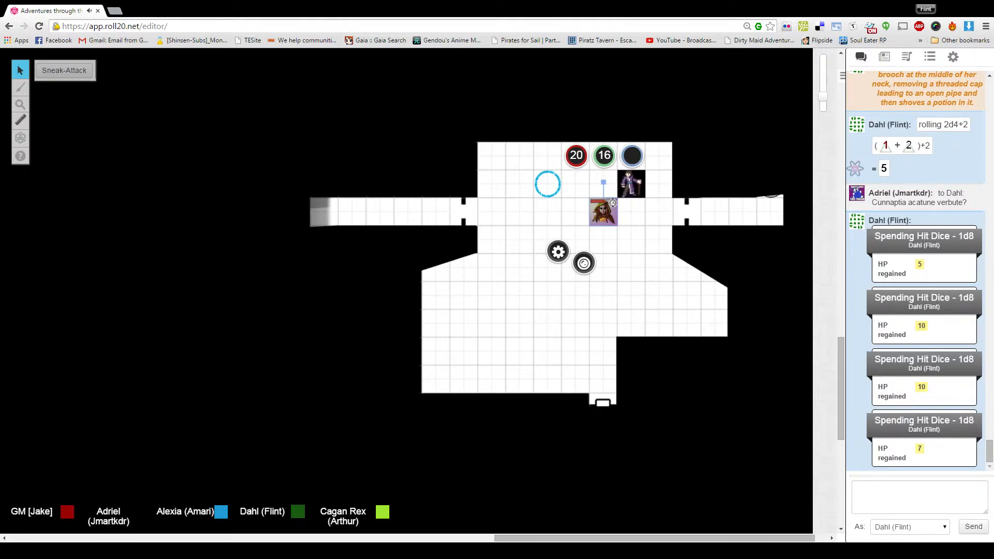
# - Edit the token's red health bar value, entering 37
pyautogui.click(576, 155)
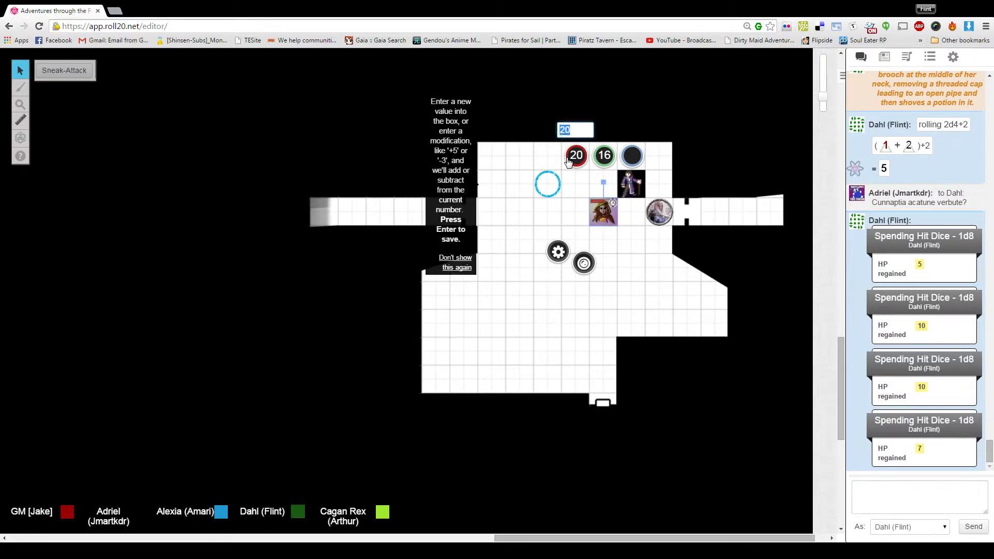
pyautogui.write('37')
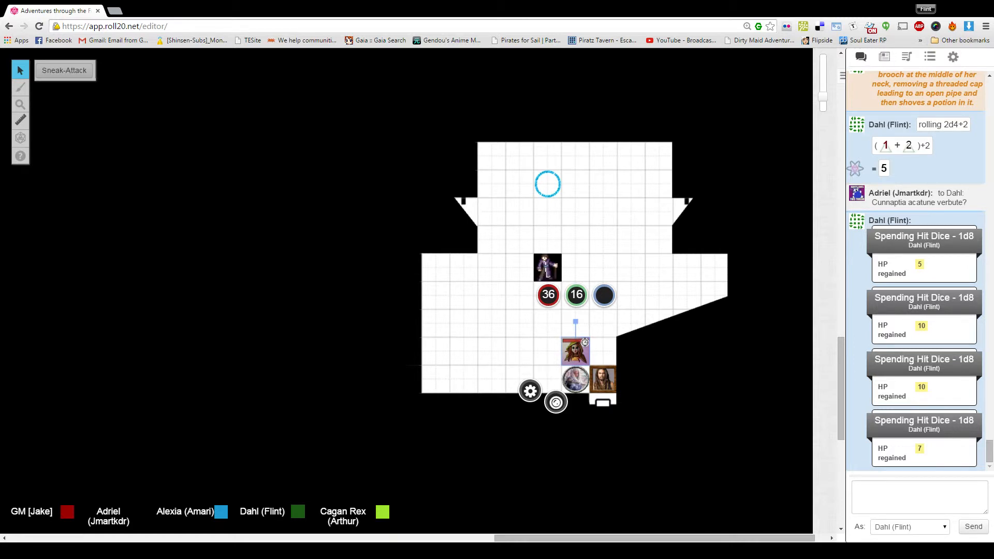
# - Scroll the map down past the southern door and focus the chat box
pyautogui.scroll(-3)
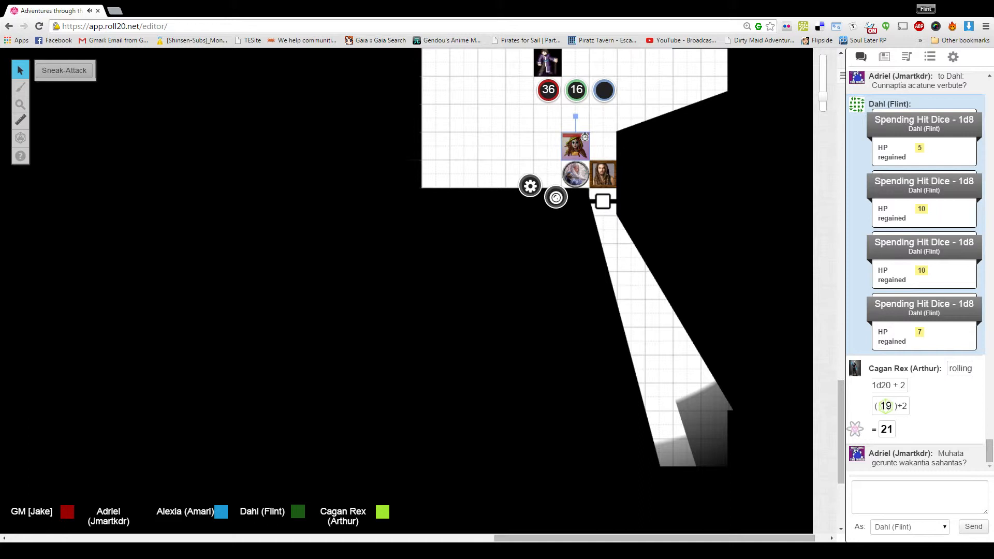
pyautogui.click(918, 496)
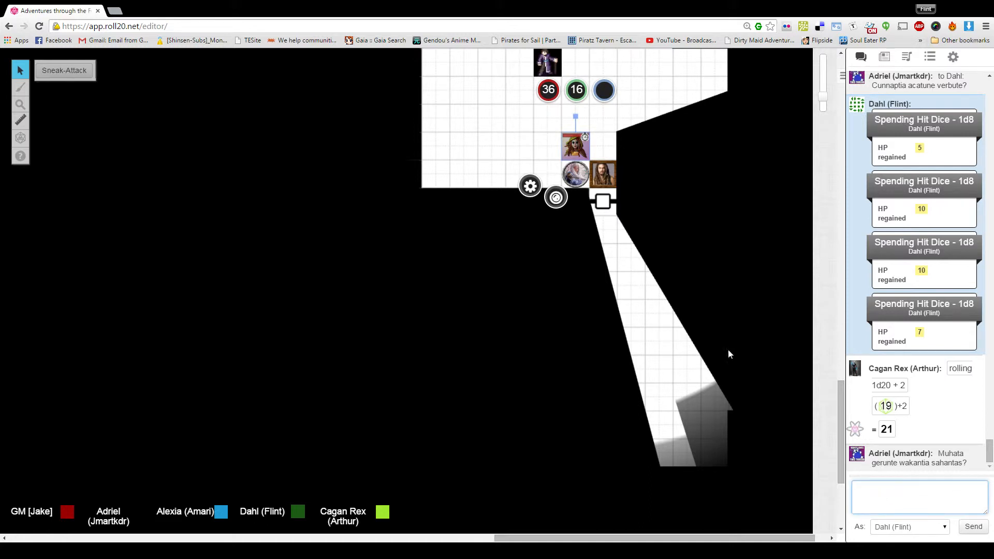
pyautogui.moveTo(742, 385)
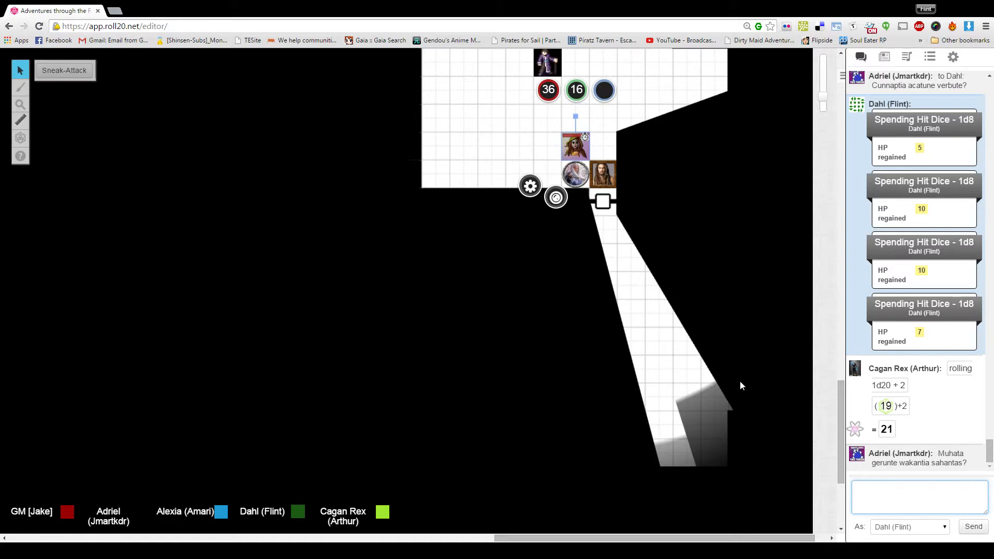
pyautogui.click(918, 496)
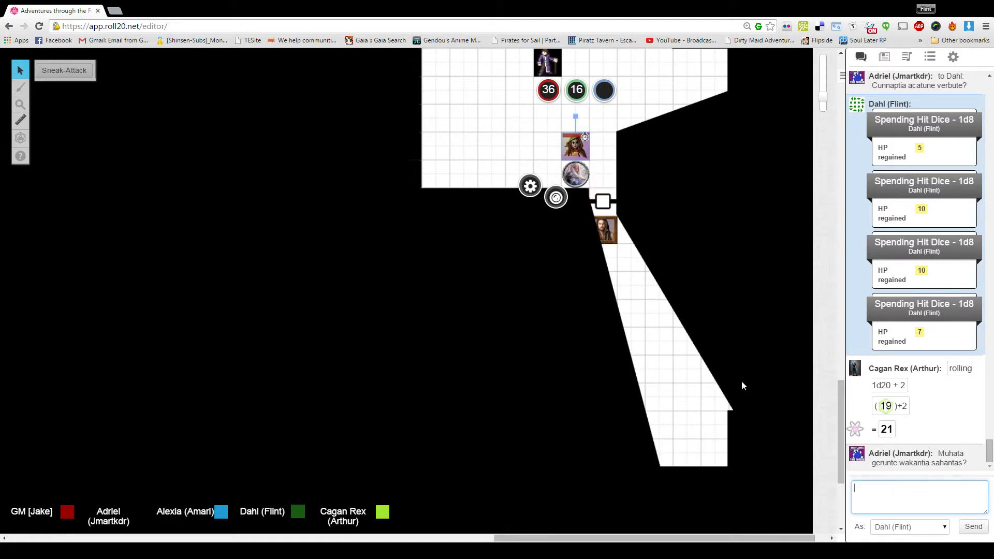
pyautogui.moveTo(580, 151)
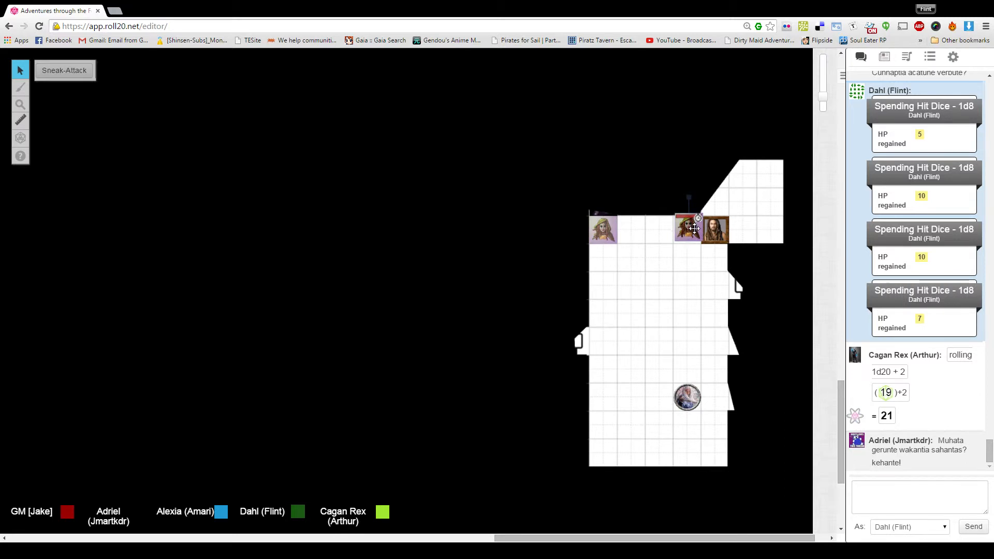
pyautogui.click(686, 229)
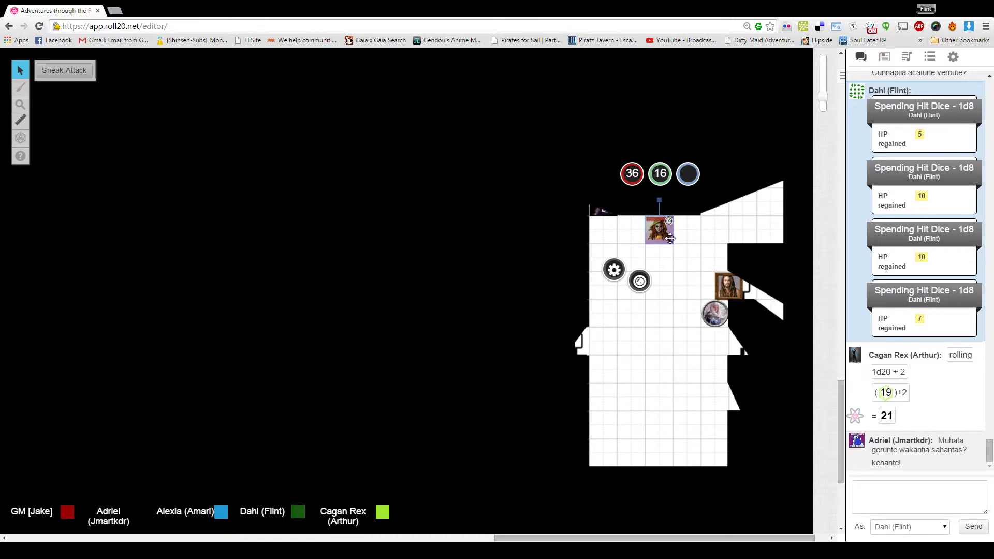
pyautogui.moveTo(664, 230)
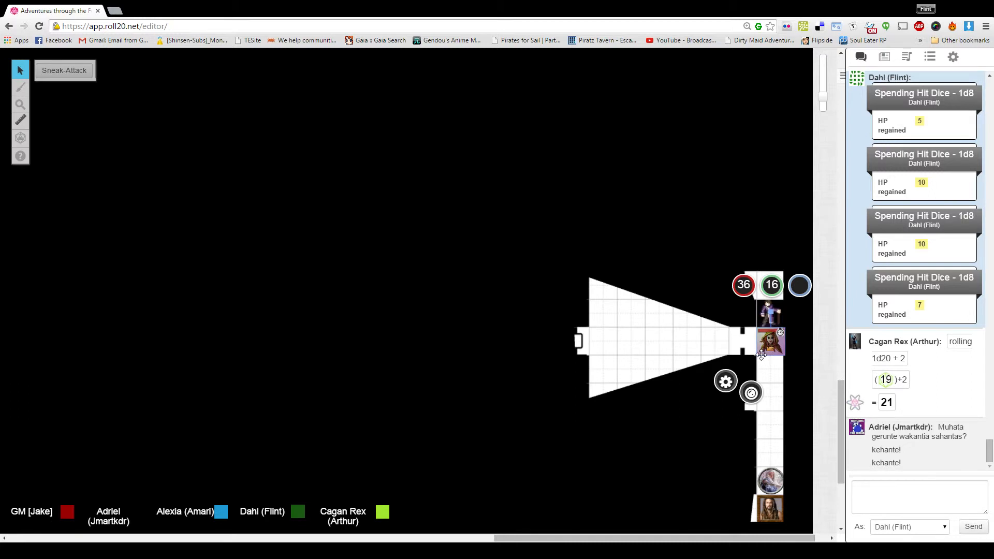
pyautogui.moveTo(763, 350)
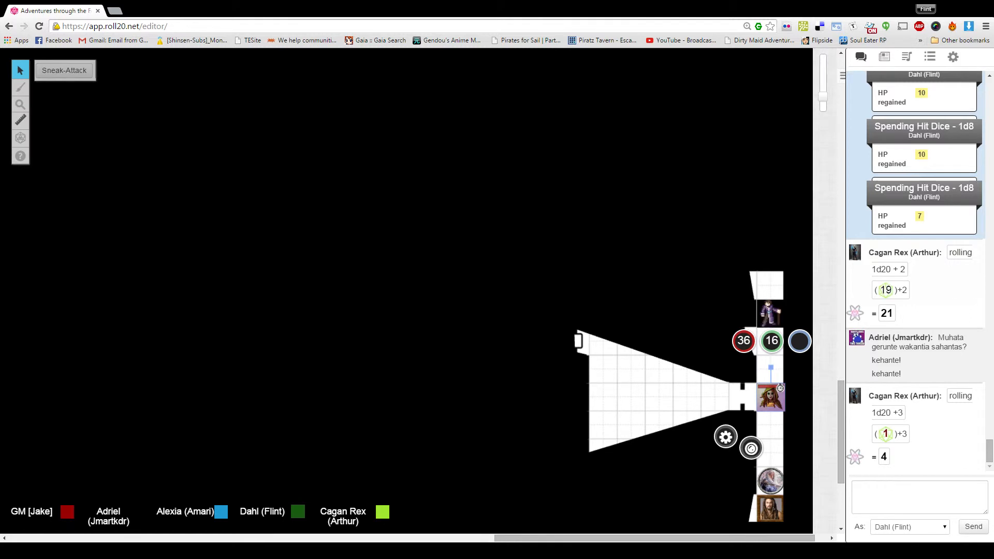
pyautogui.scroll(-3)
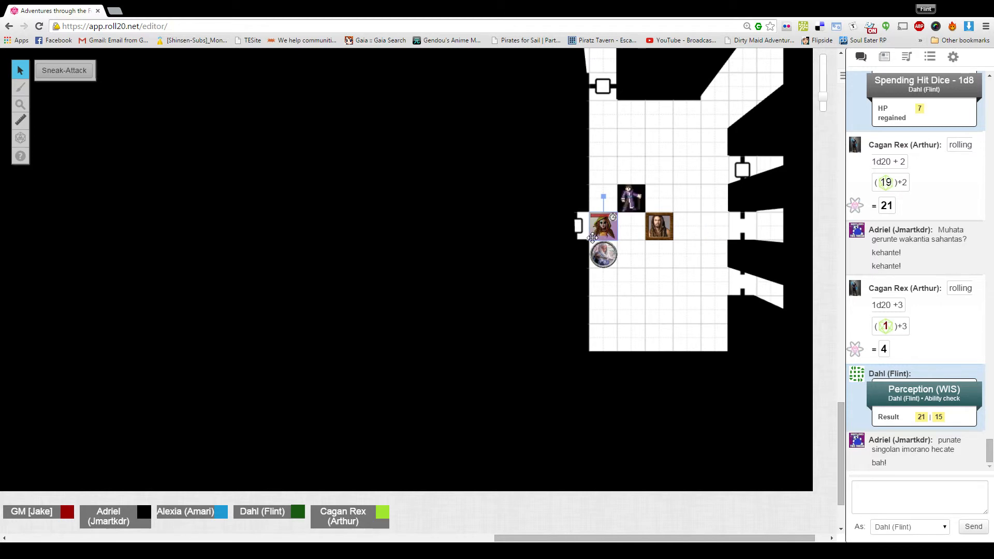
pyautogui.moveTo(583, 236)
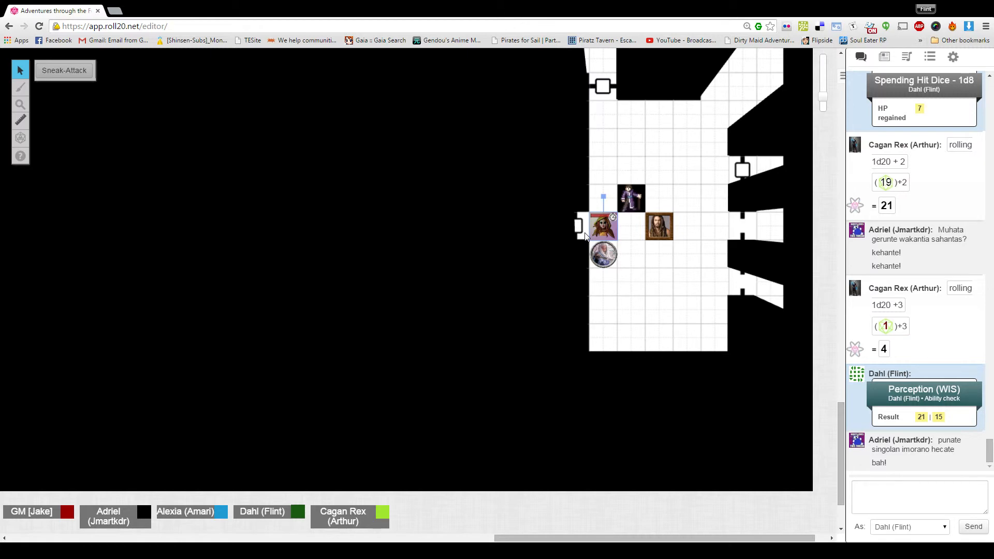
pyautogui.moveTo(656, 227)
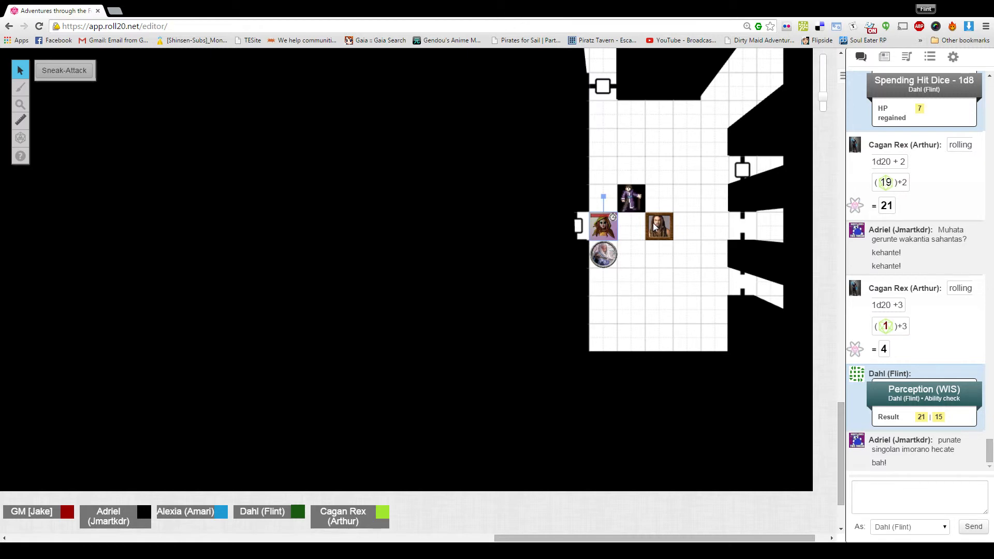
pyautogui.moveTo(561, 155)
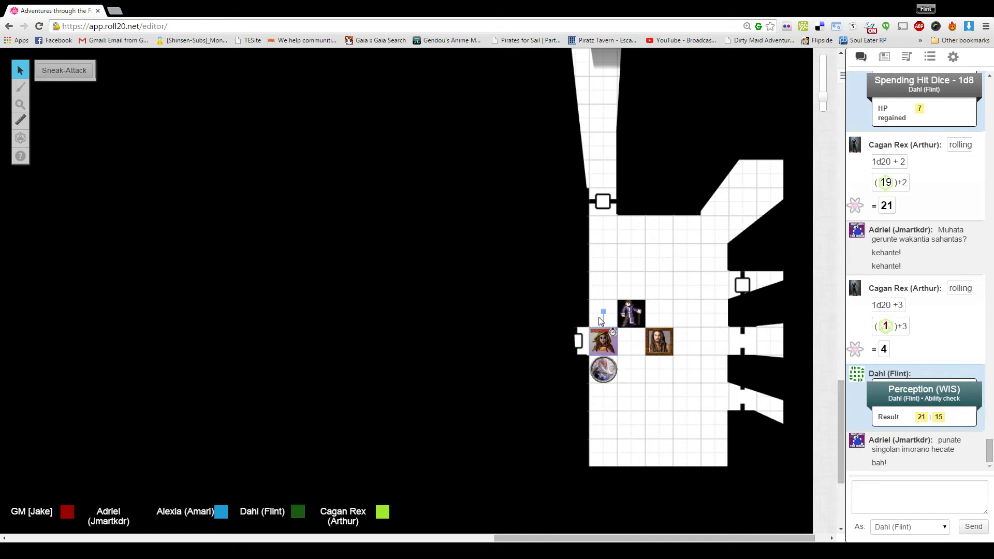
pyautogui.moveTo(585, 173)
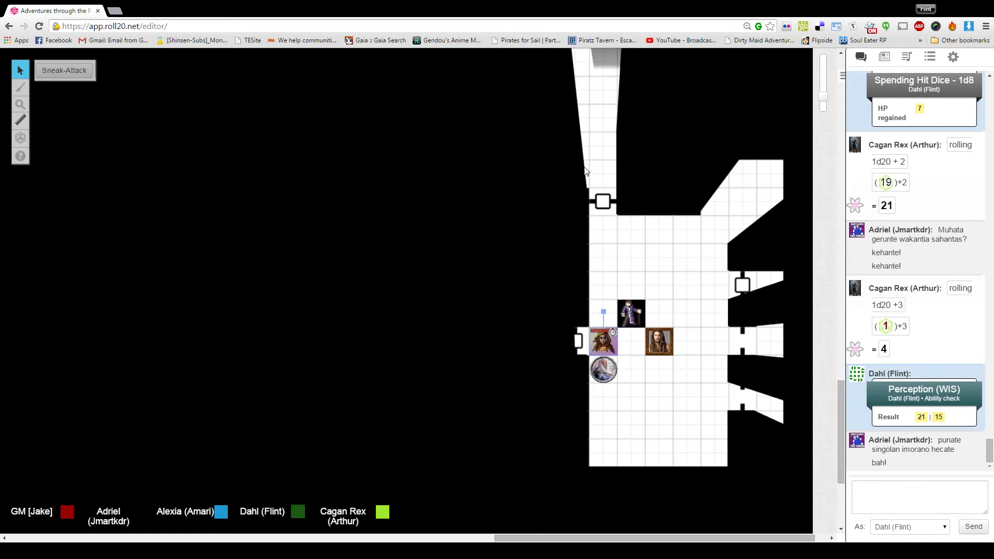
pyautogui.moveTo(582, 330)
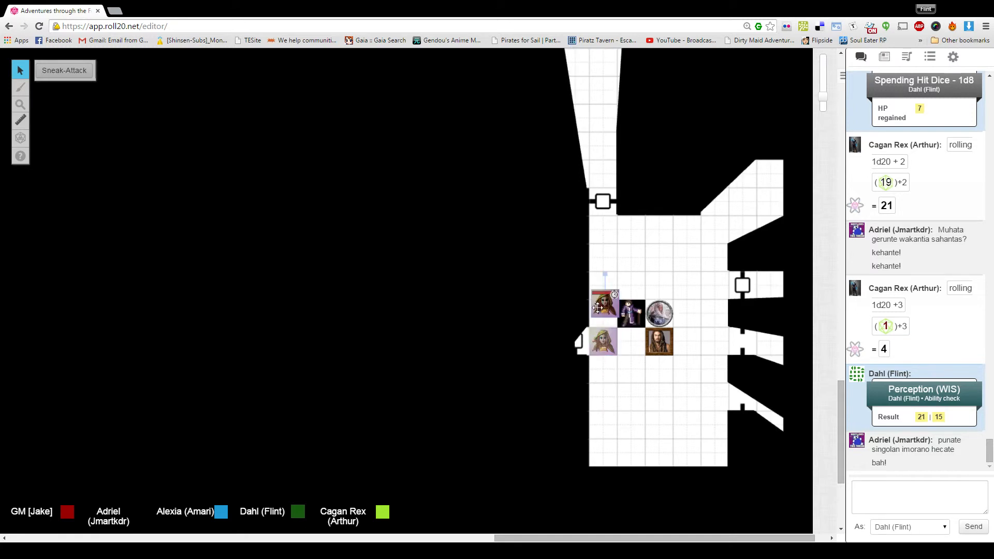
# - Select a party token and scroll the map toward the southwestern passage
pyautogui.click(604, 310)
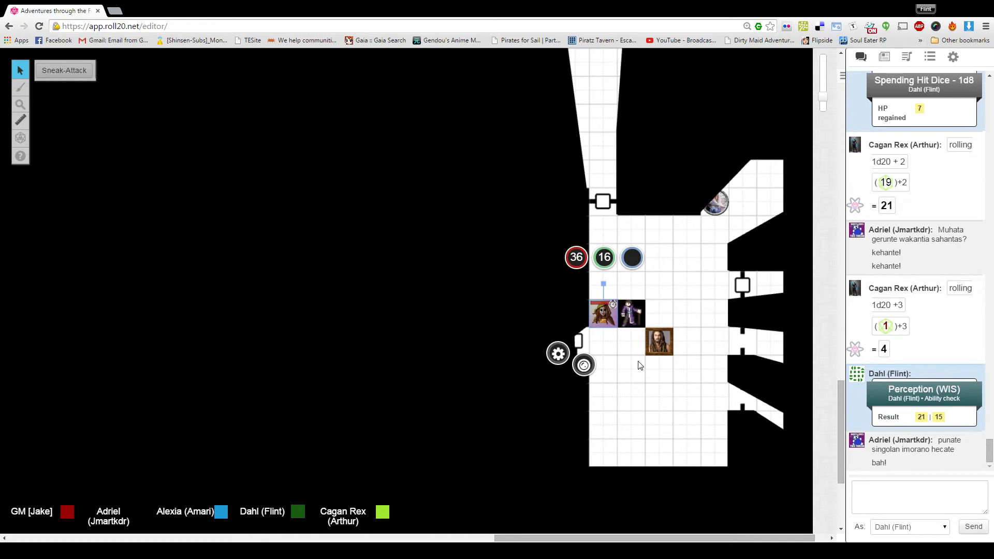
pyautogui.scroll(-3)
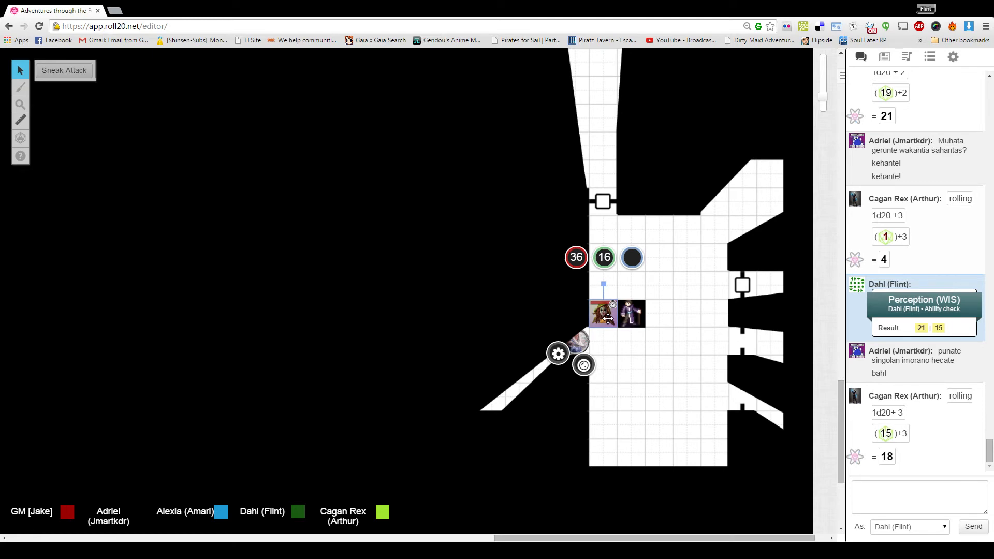
# - Scroll the map to bring more of the room and its passages into view
pyautogui.scroll(-3)
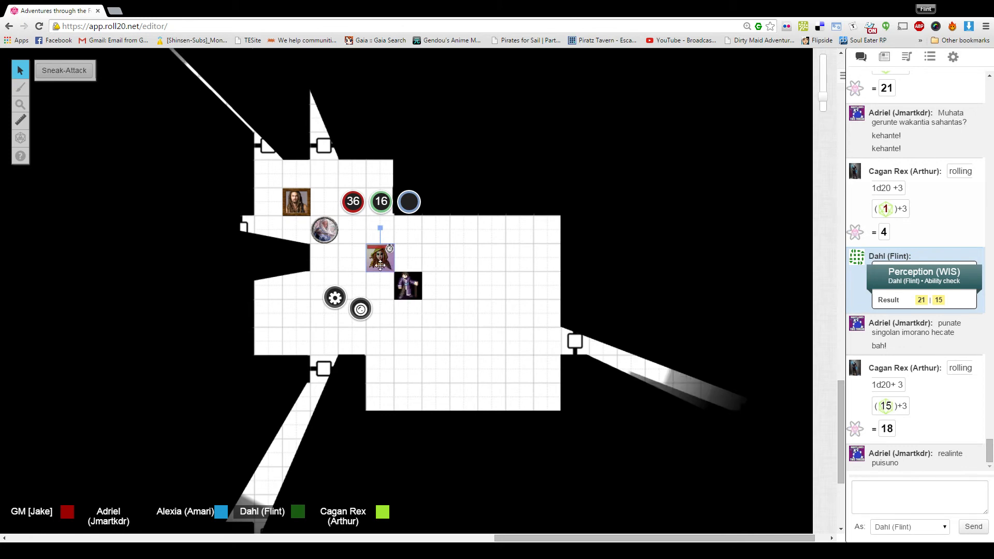
pyautogui.scroll(-3)
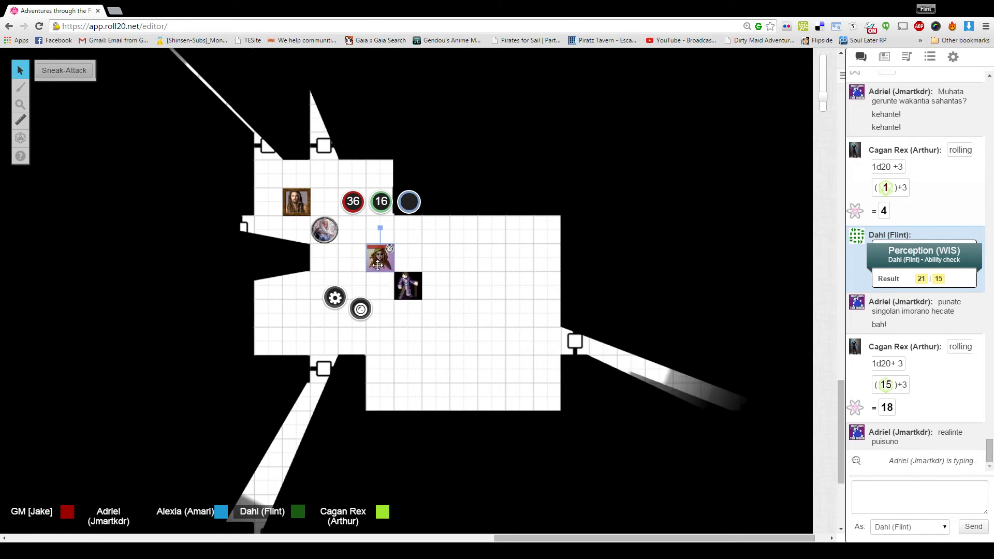
# - Drag a party token along the room's left wall toward the western doorway
pyautogui.moveTo(294, 202); pyautogui.dragTo(247, 223)
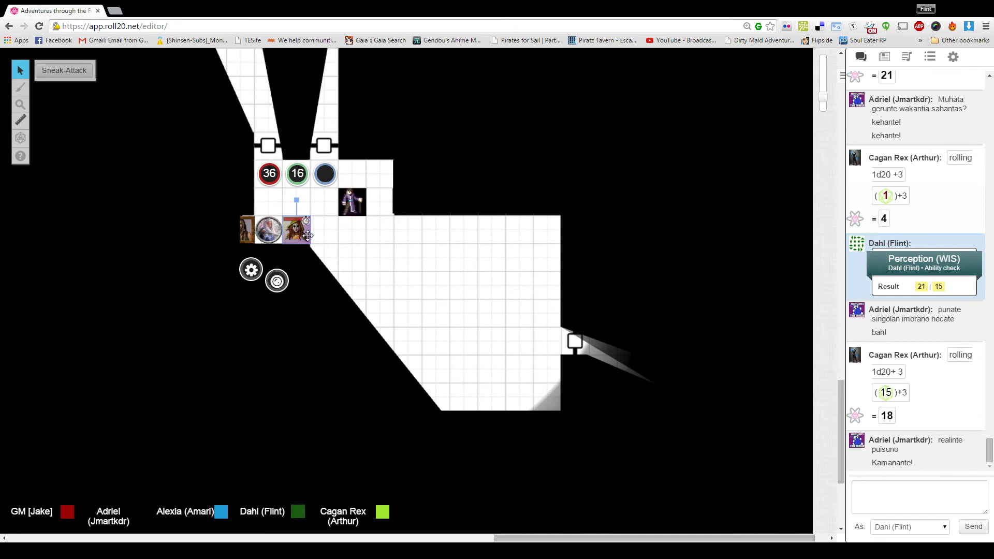
pyautogui.moveTo(334, 231)
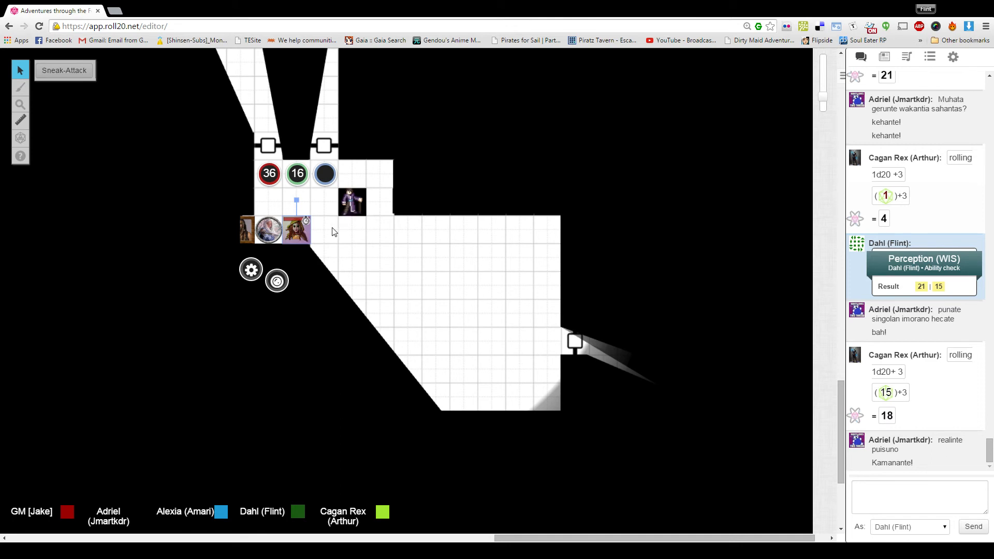
pyautogui.moveTo(315, 232)
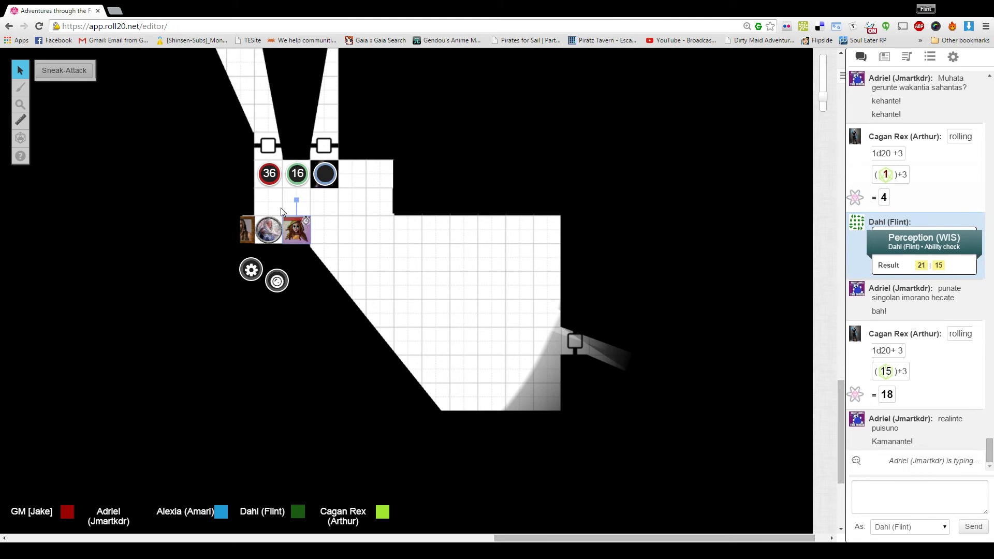
pyautogui.moveTo(291, 215)
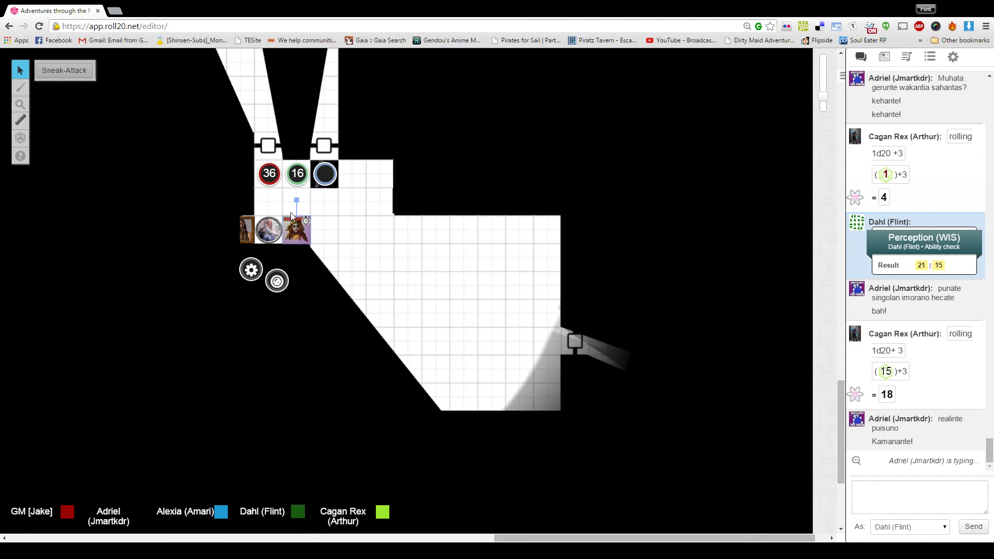
pyautogui.moveTo(296, 229)
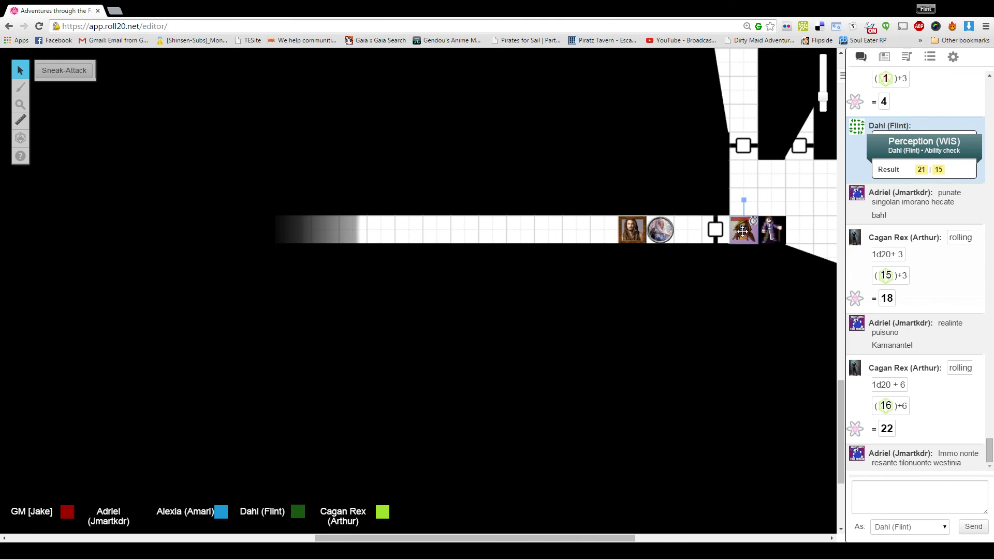
# - Scroll the map down to follow the party tokens along the horizontal corridor
pyautogui.scroll(-3)
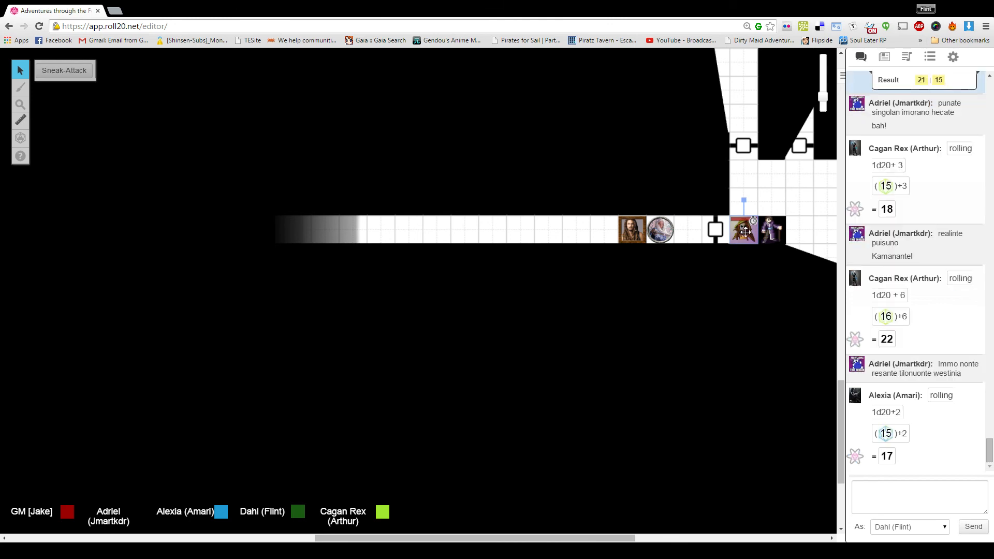
pyautogui.scroll(-3)
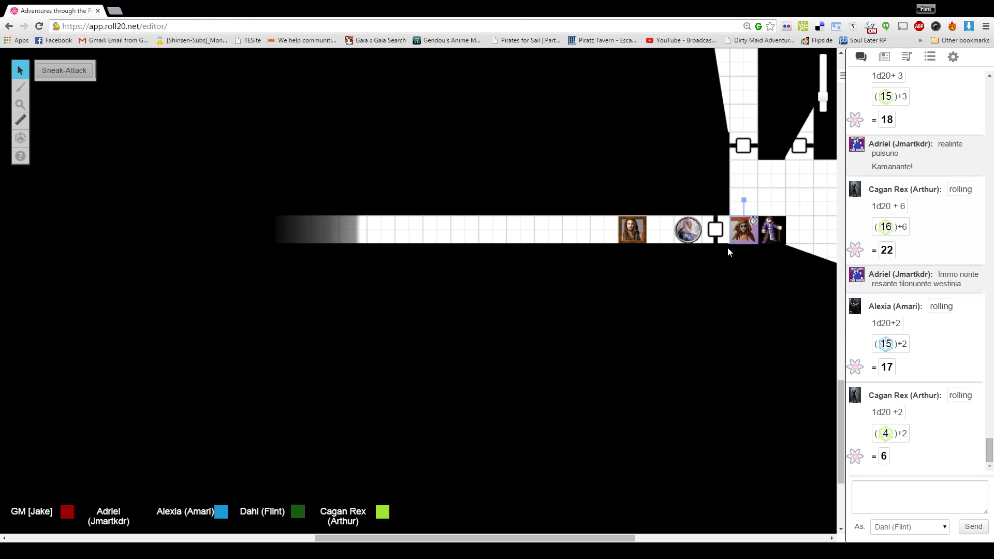
pyautogui.scroll(-3)
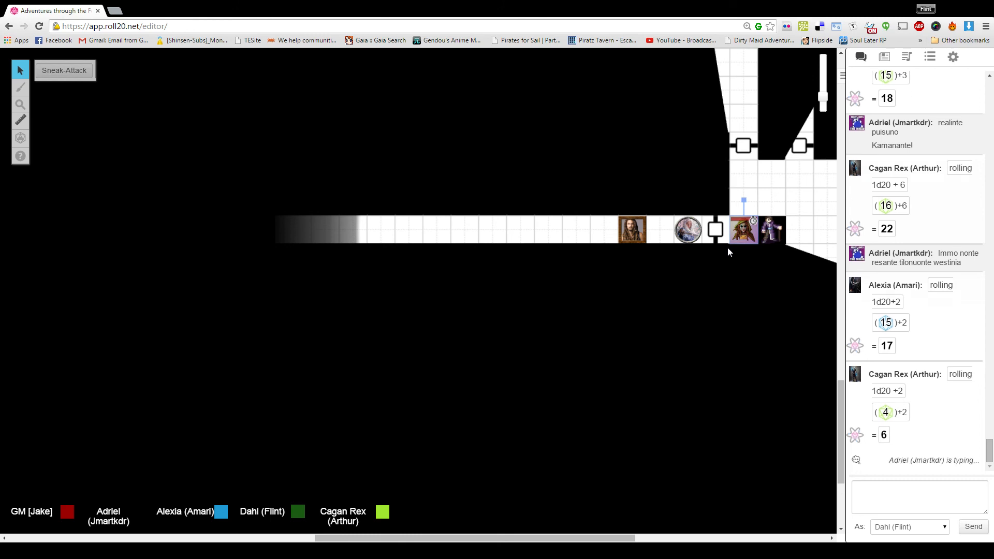